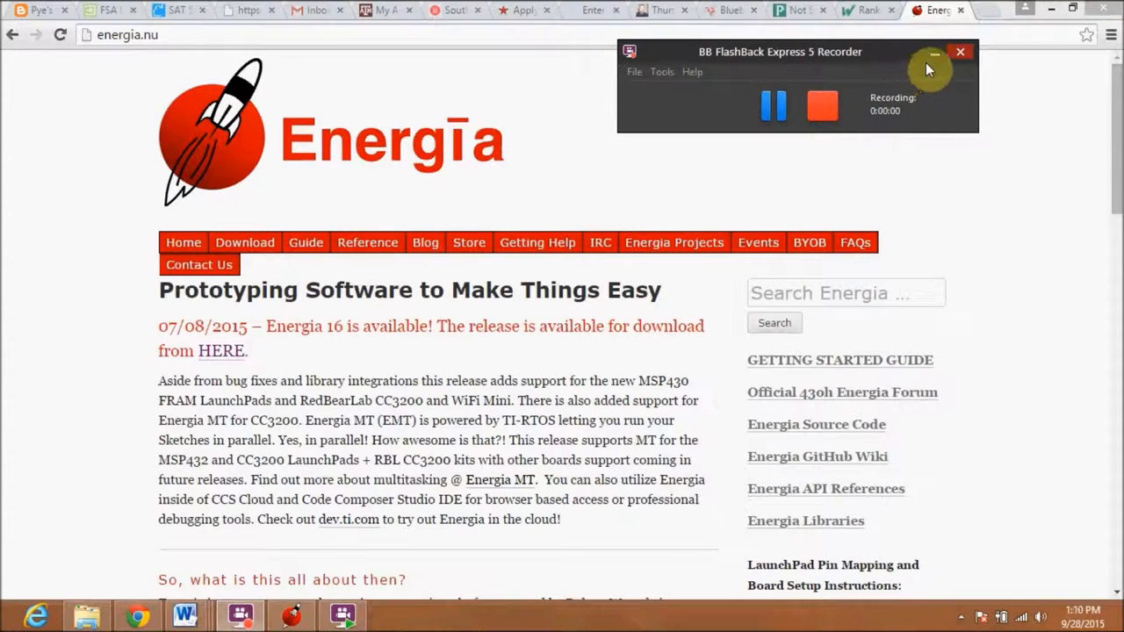
- Reach the Energia download page listing Energia 16 packages for Mac OS X, Windows and Linux
left_click(933, 55)
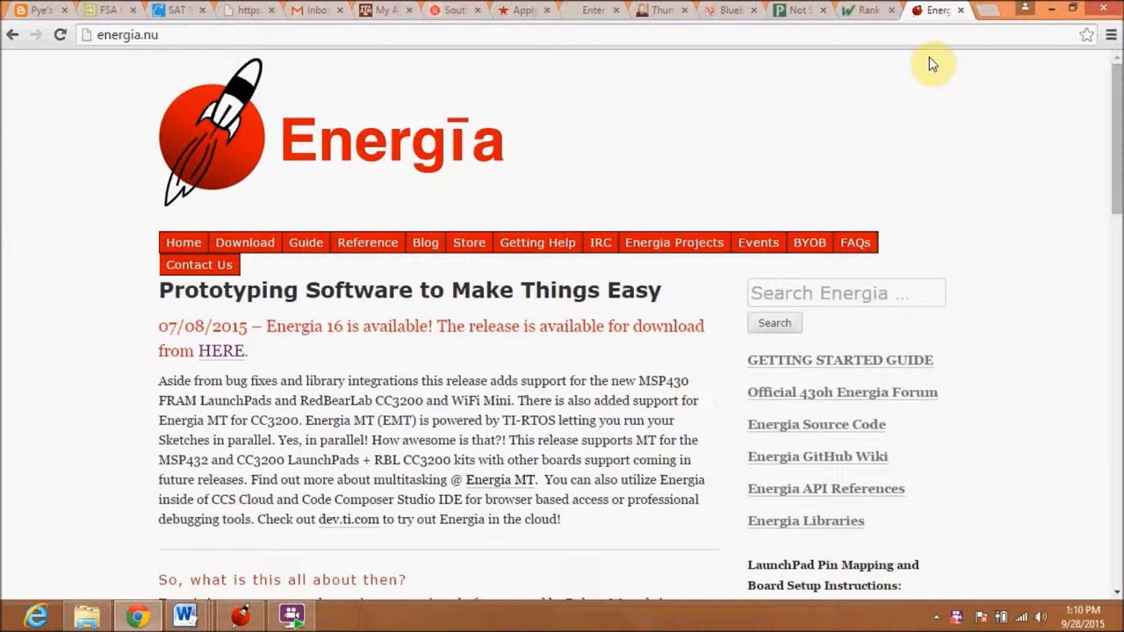
mouse_move(1113, 571)
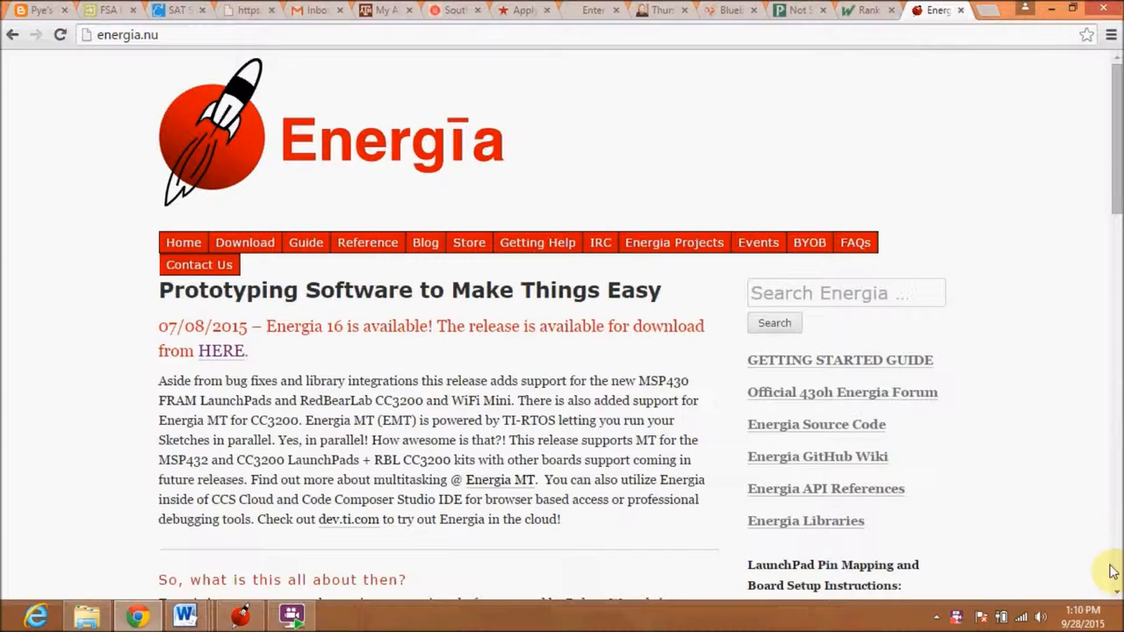
mouse_move(988, 586)
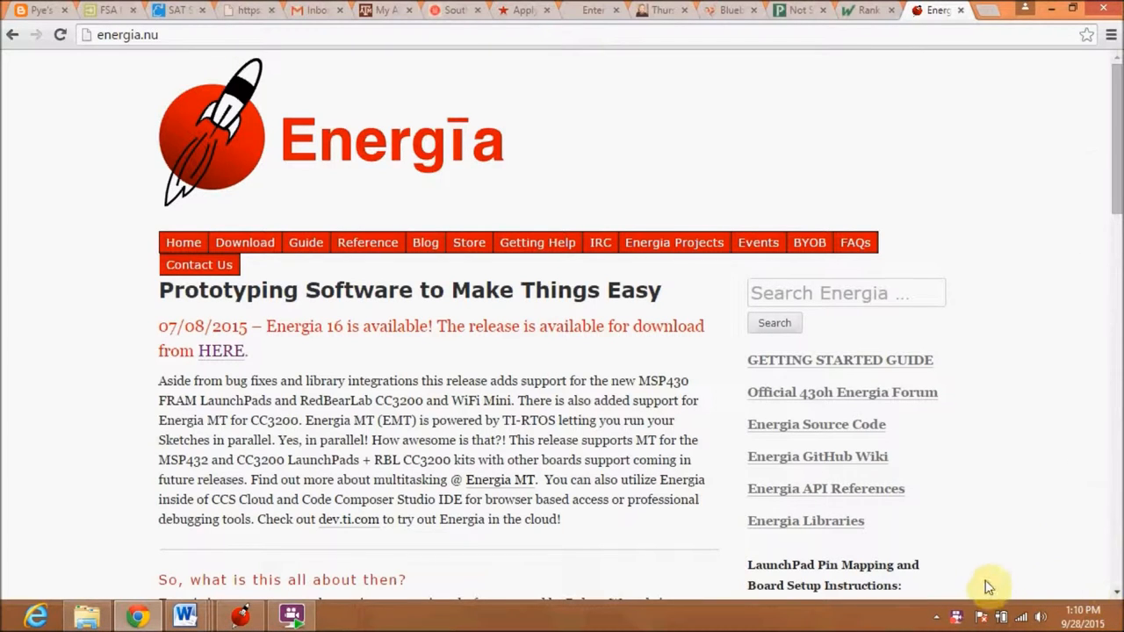
mouse_move(988, 542)
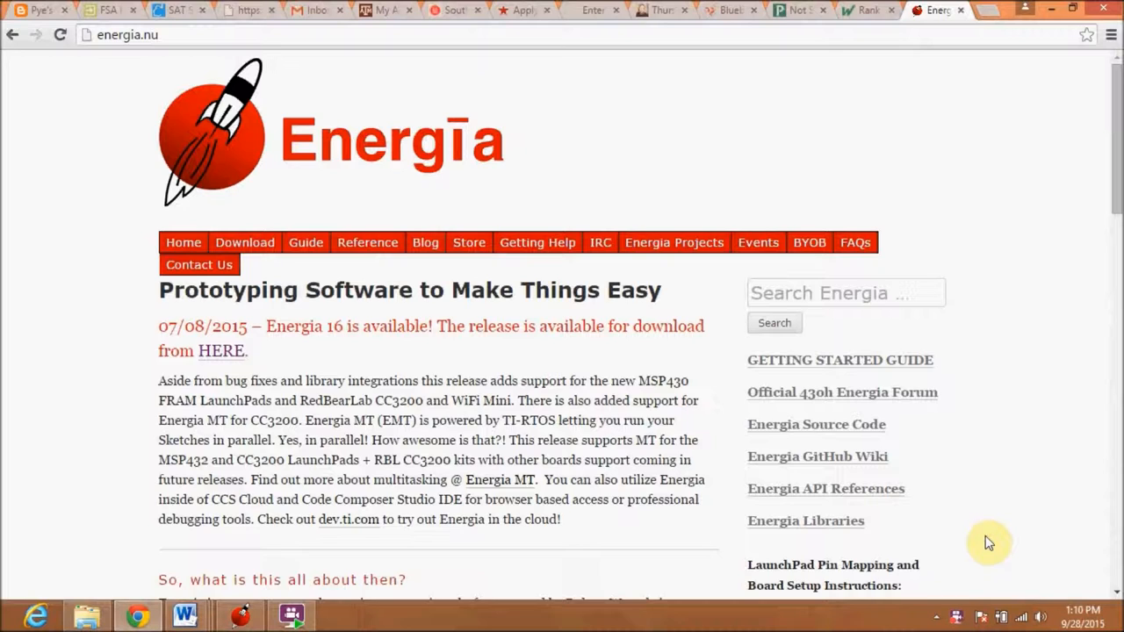
mouse_move(1099, 537)
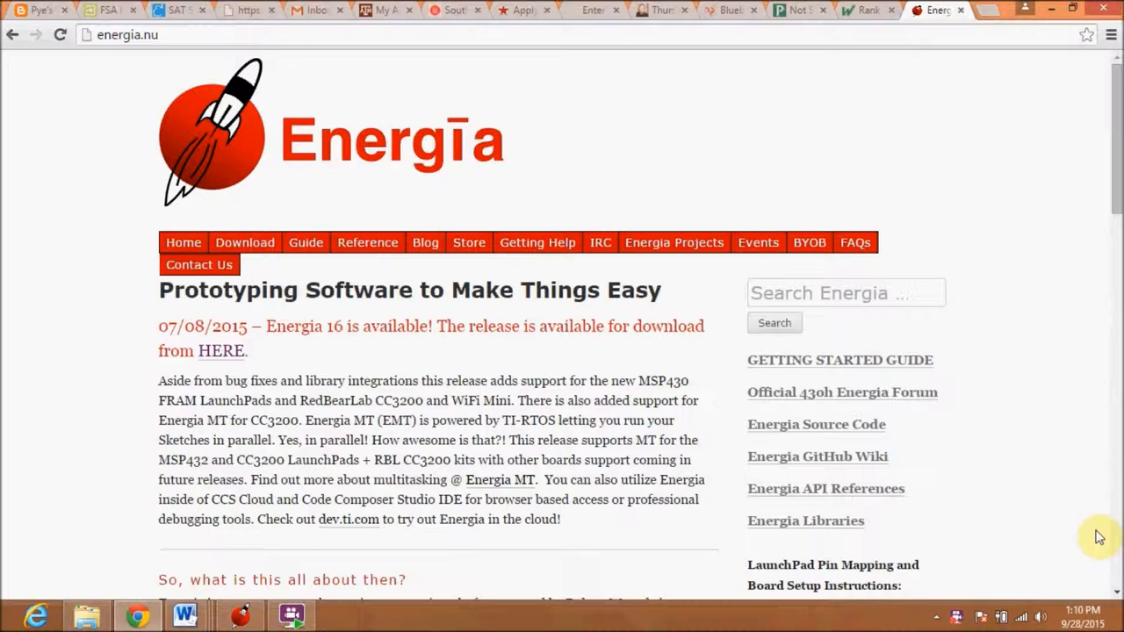
scroll("down", 3)
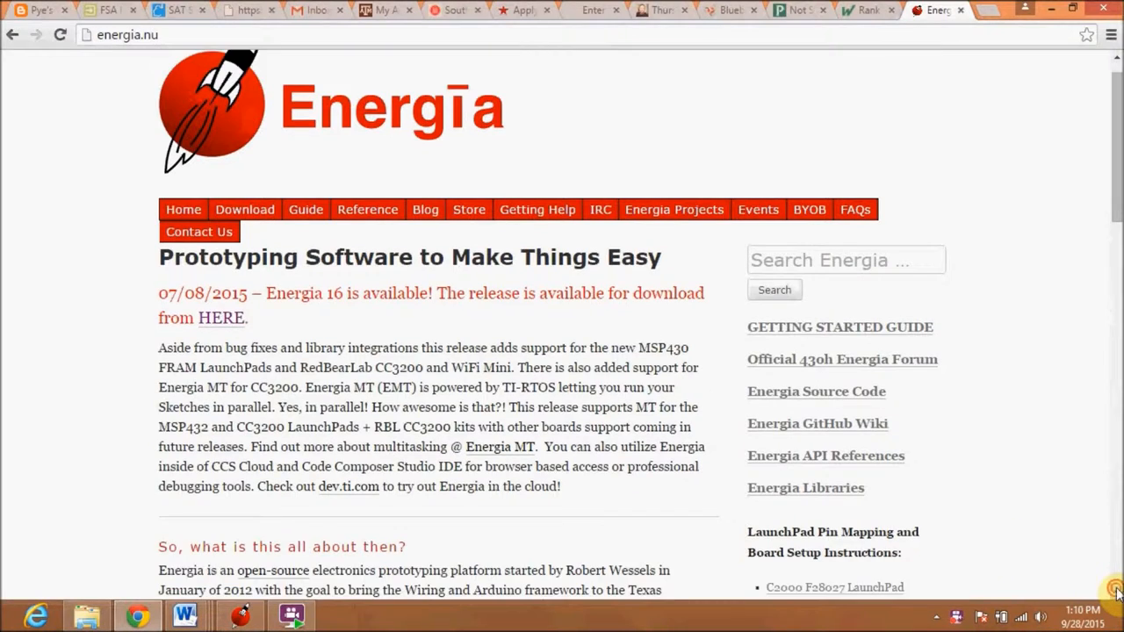
scroll("down", 3)
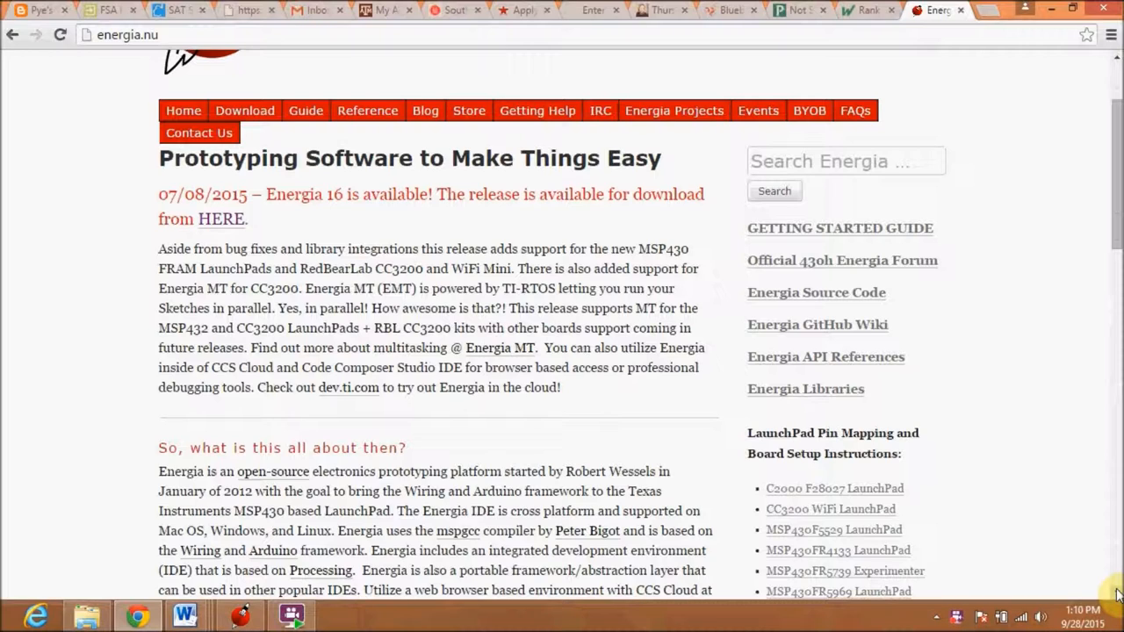
mouse_move(764, 232)
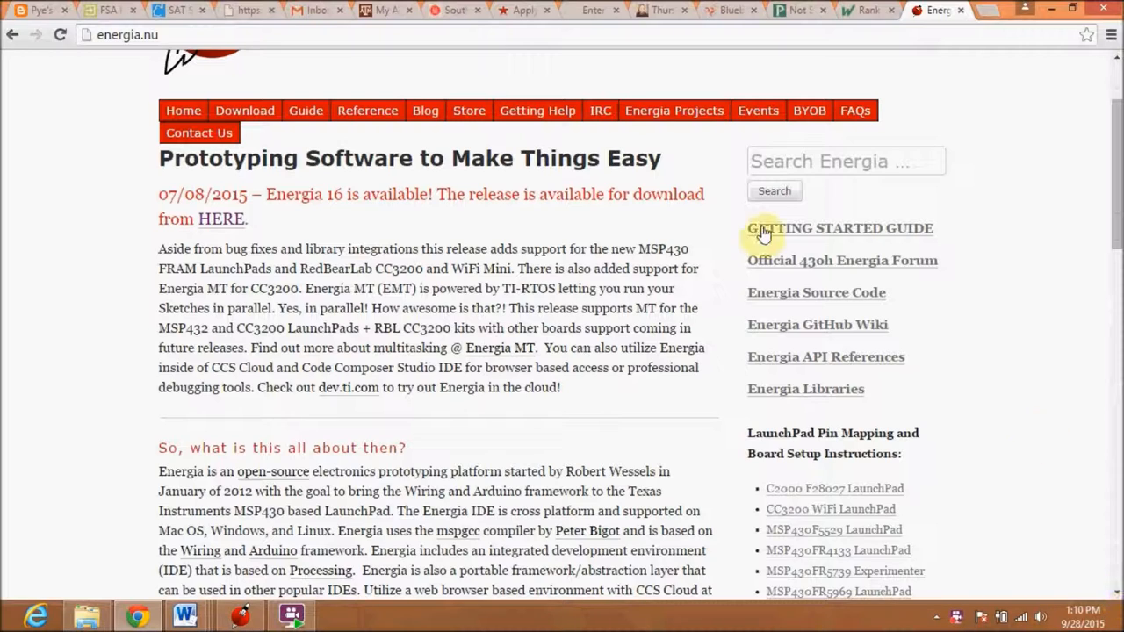
mouse_move(244, 109)
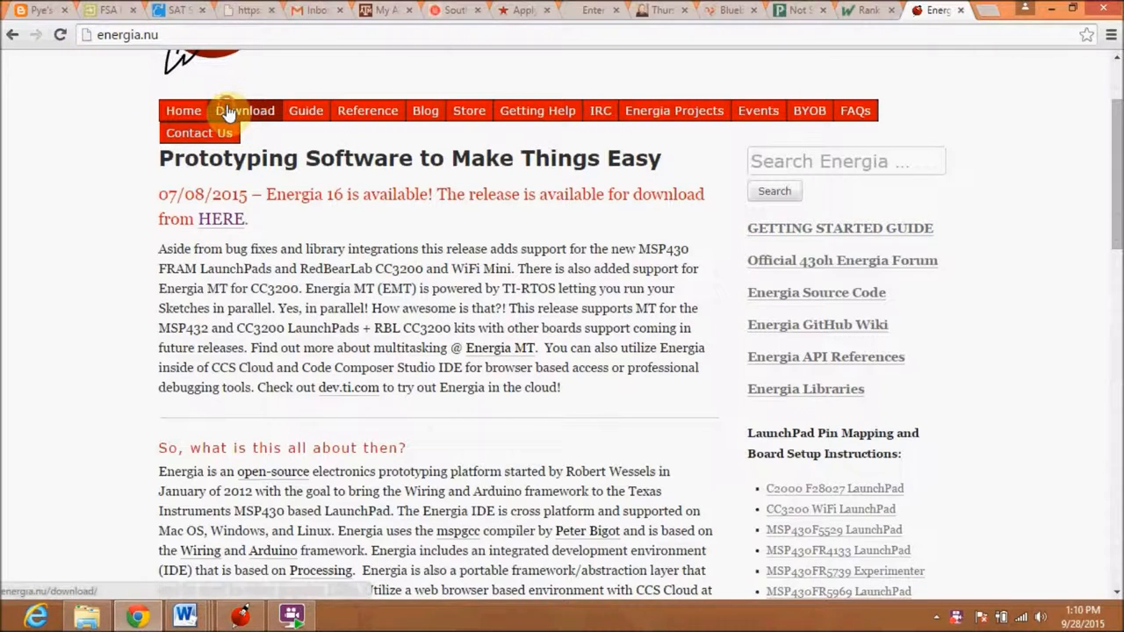
left_click(244, 109)
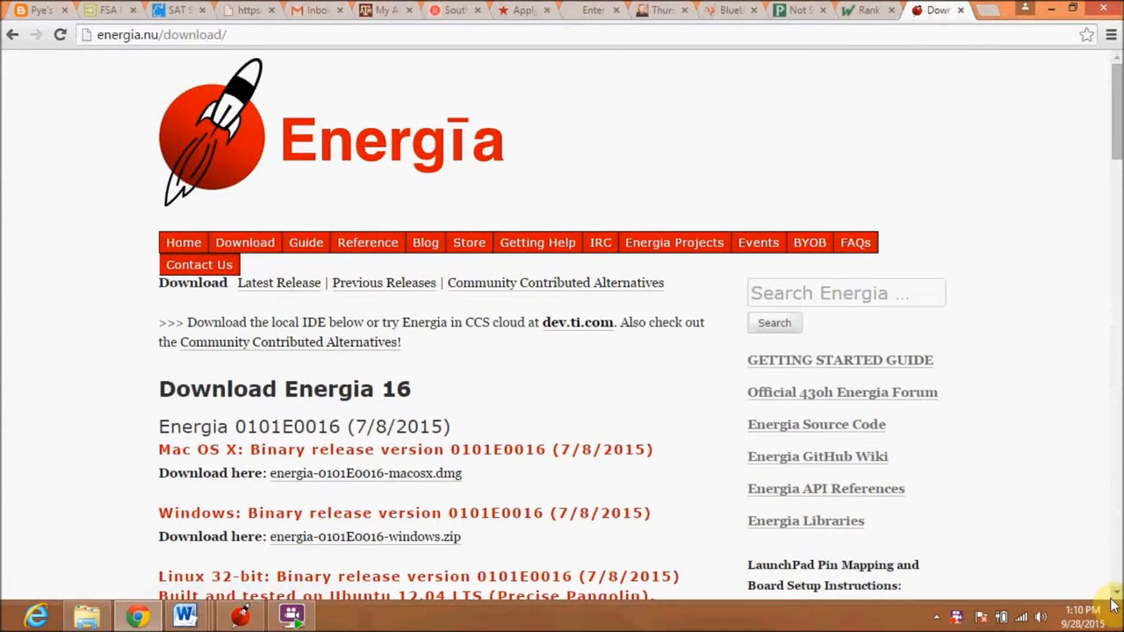
scroll("down", 3)
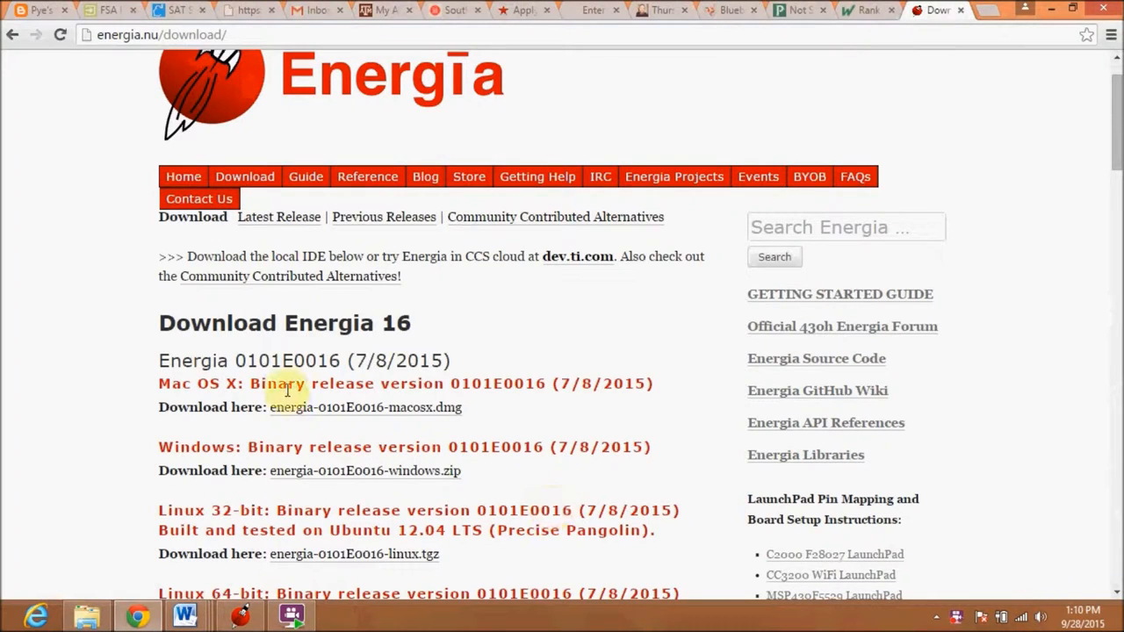
mouse_move(329, 492)
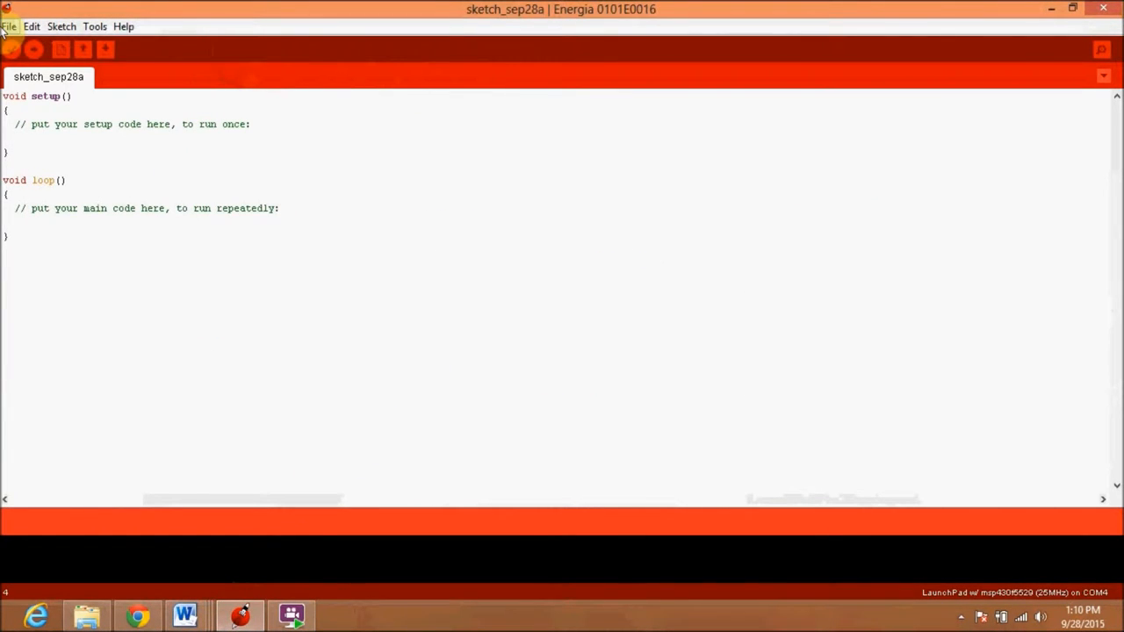
- Start opening the bundled LCD_screen_Logos example from the File menu
left_click(8, 26)
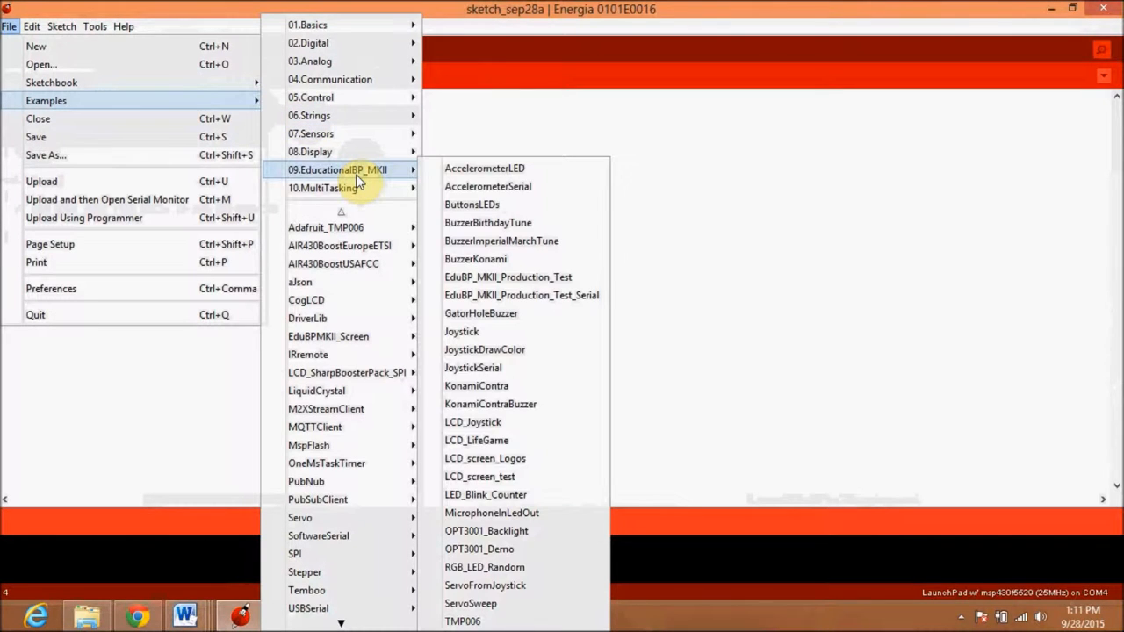
mouse_move(485, 168)
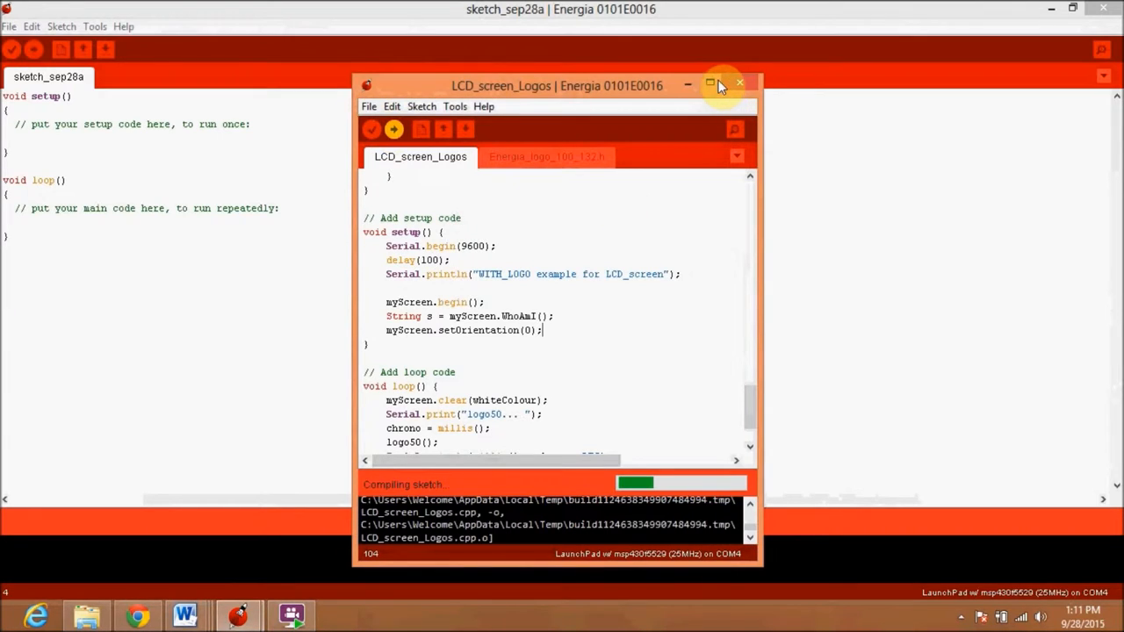
- Enlarge the LCD_screen_Logos sketch window to fill the screen
left_click(711, 84)
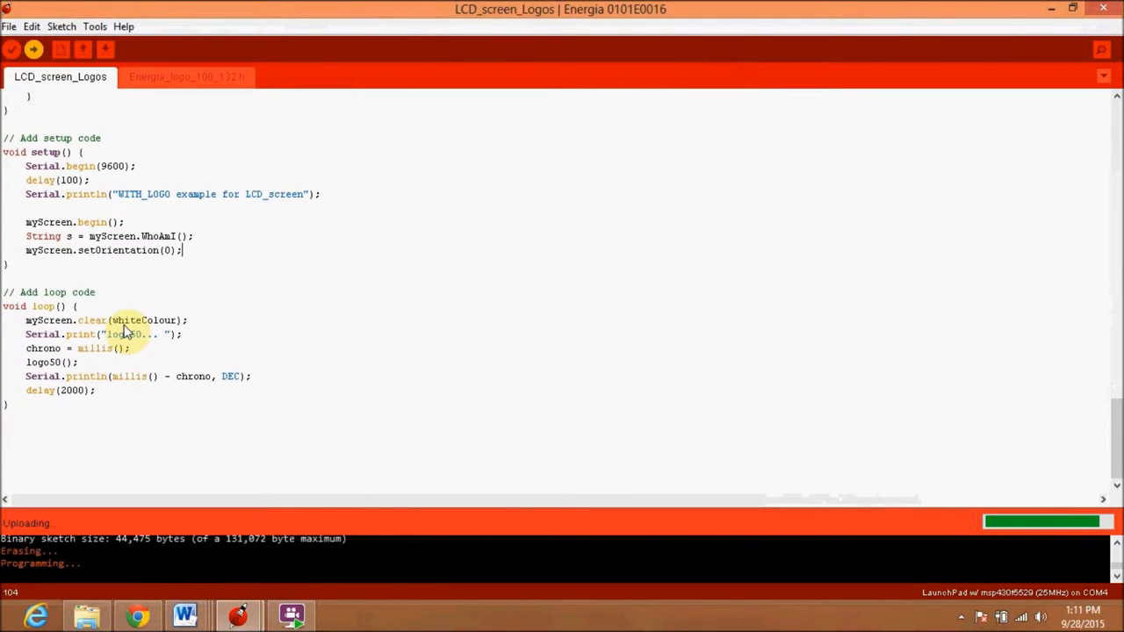
mouse_move(149, 489)
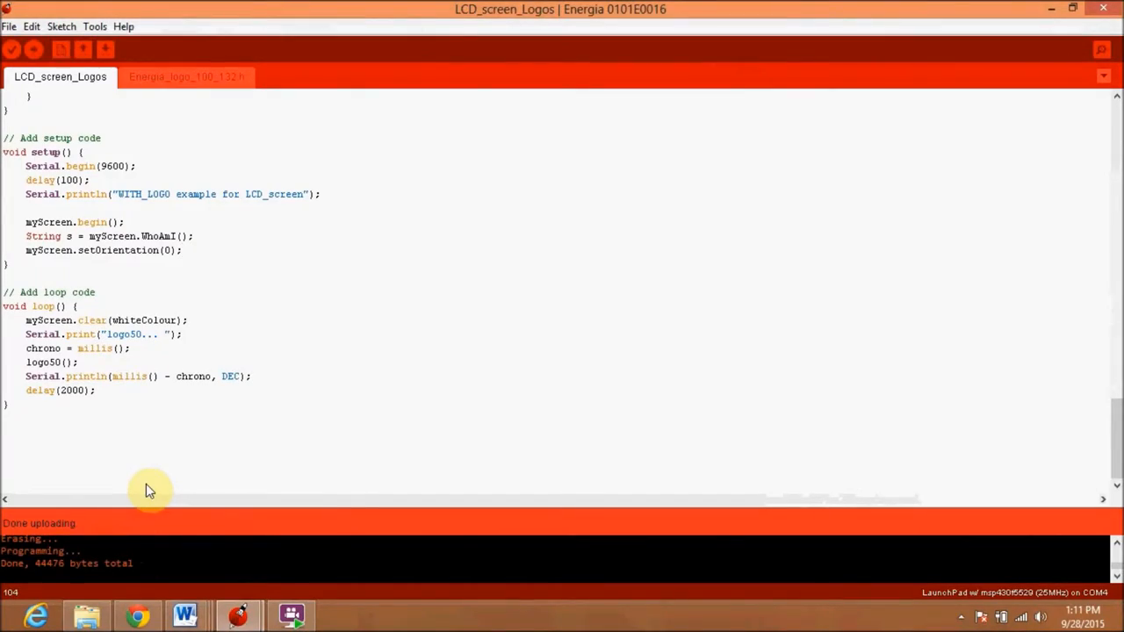
mouse_move(200, 305)
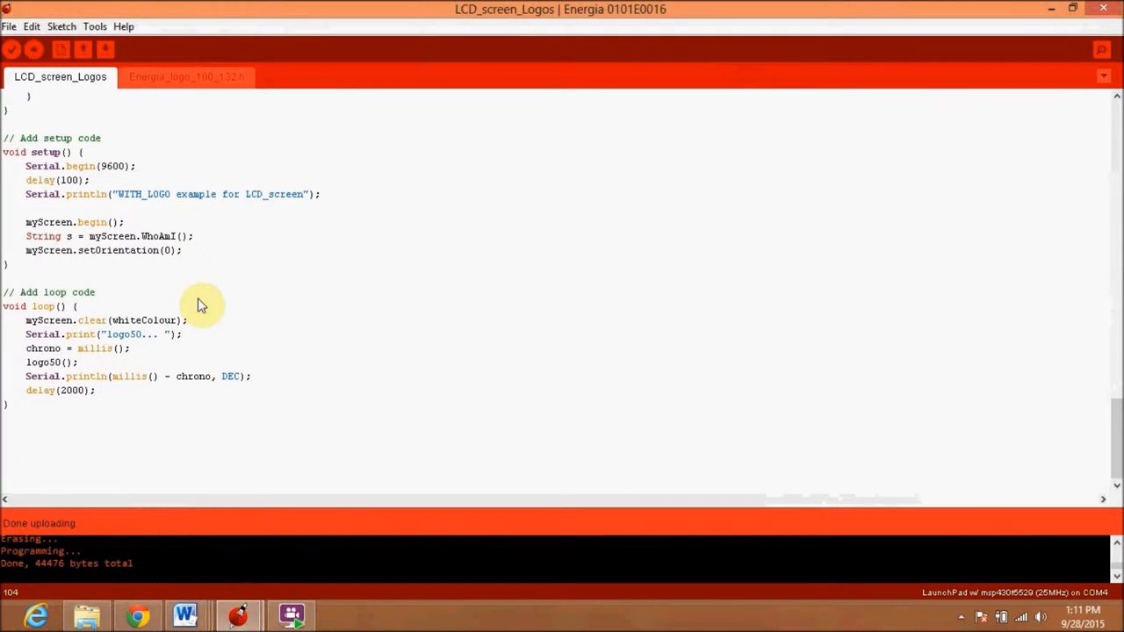
mouse_move(74, 185)
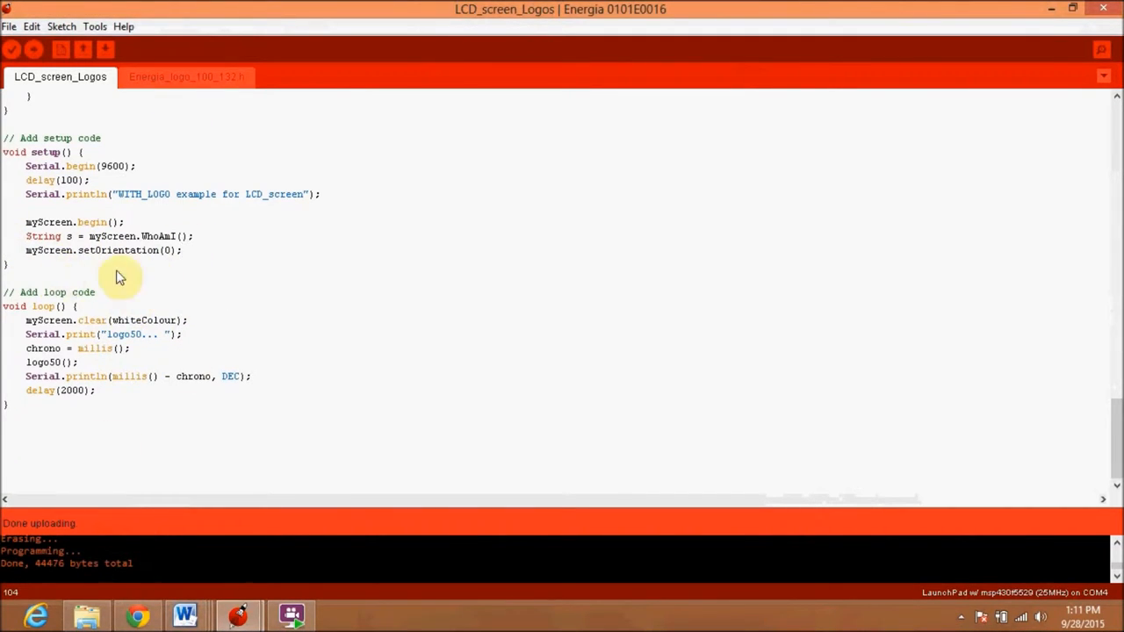
mouse_move(148, 194)
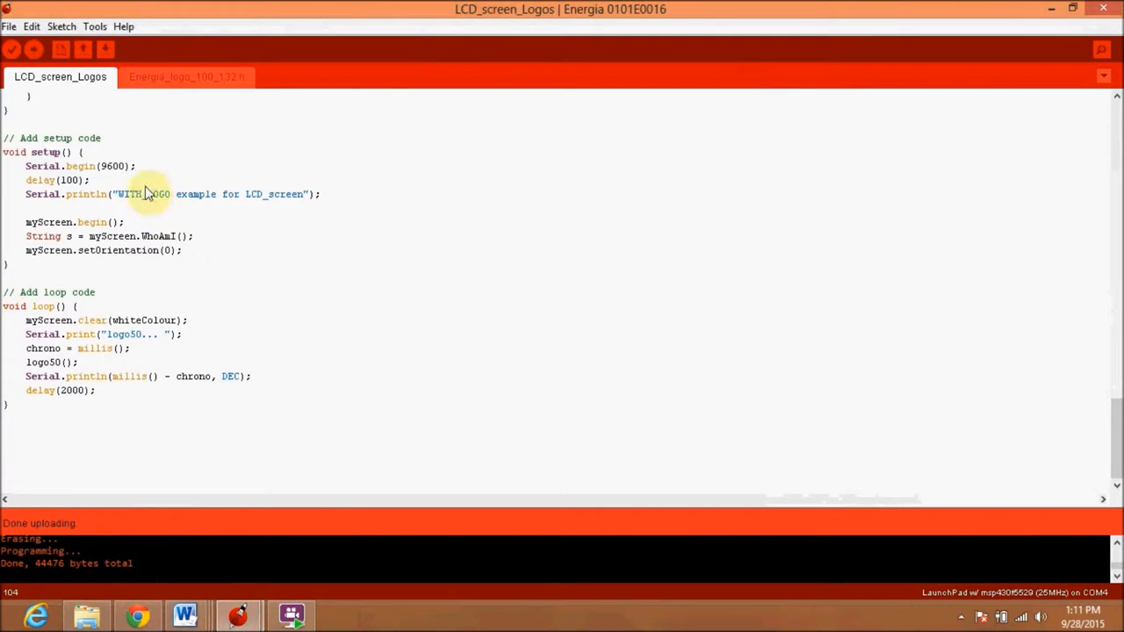
mouse_move(62, 281)
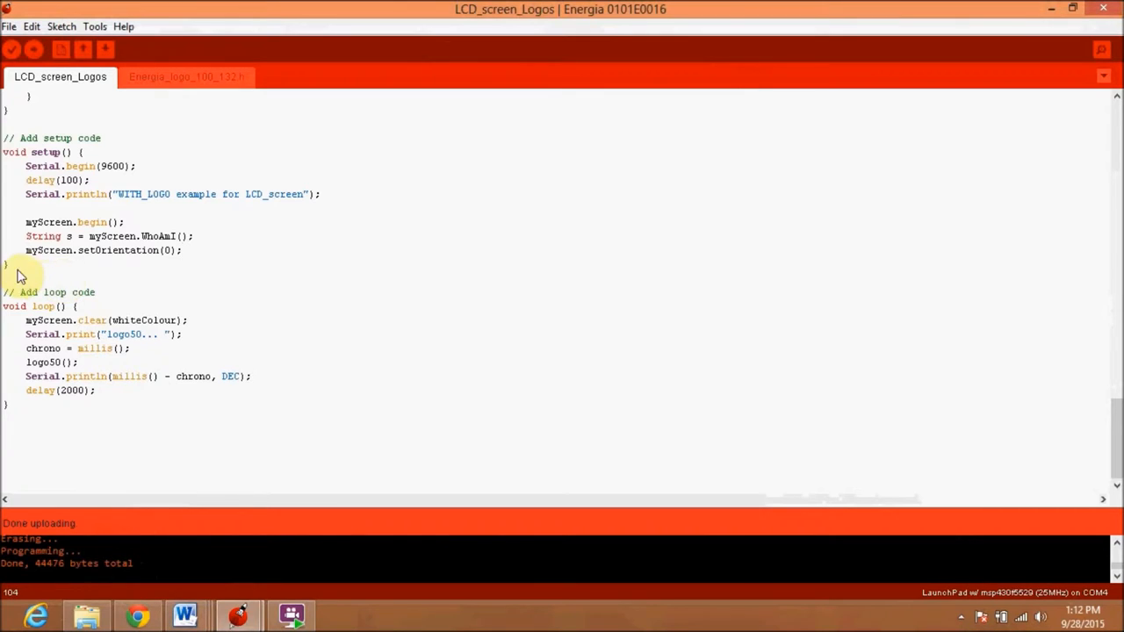
mouse_move(77, 259)
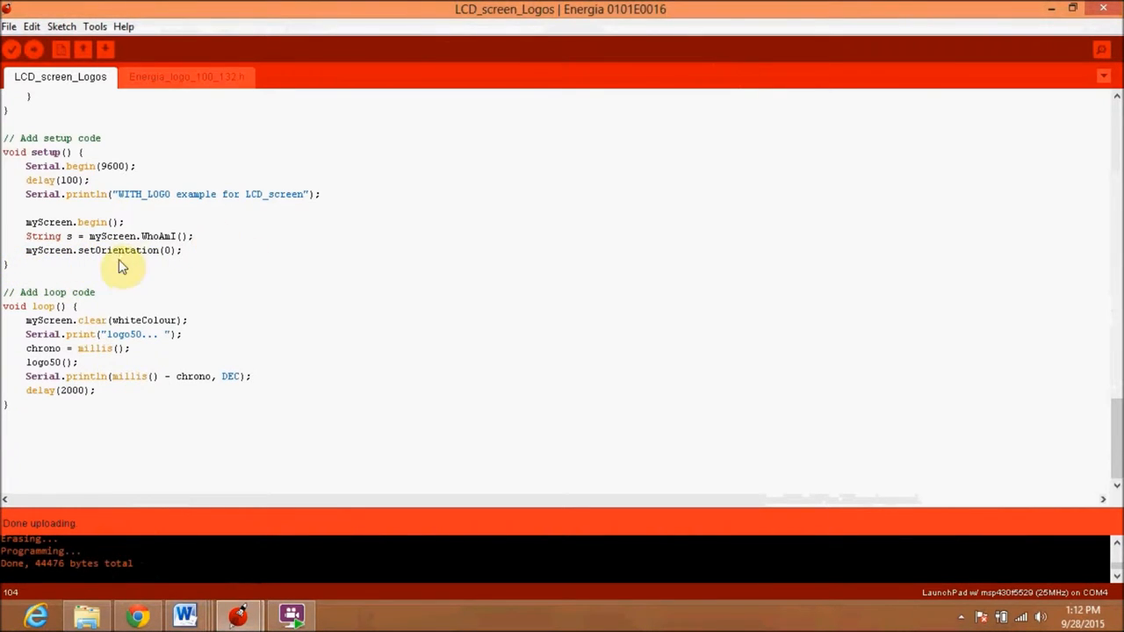
mouse_move(173, 253)
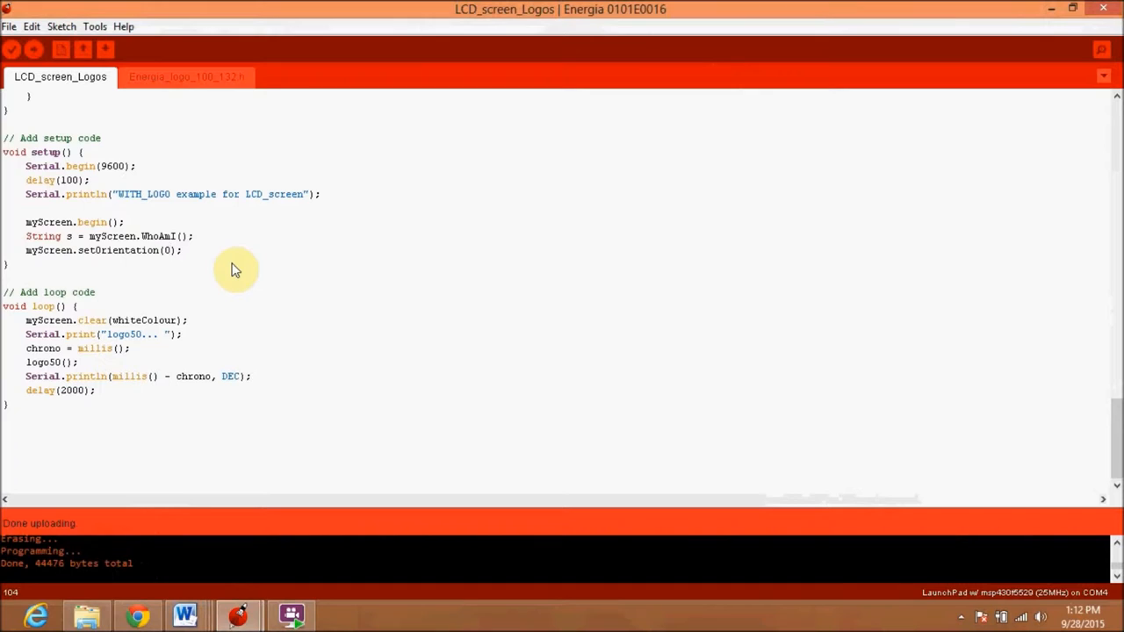
- Change setOrientation(0) to setOrientation(2) and clear the screen with orangeColour instead of whiteColour
left_click(168, 249)
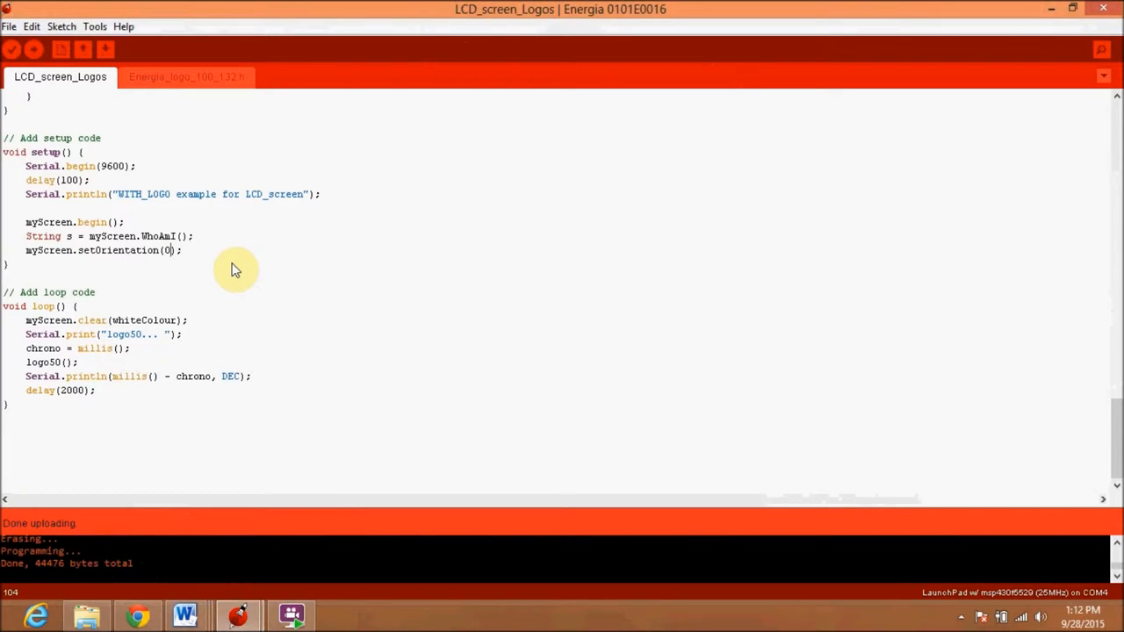
key("Backspace")
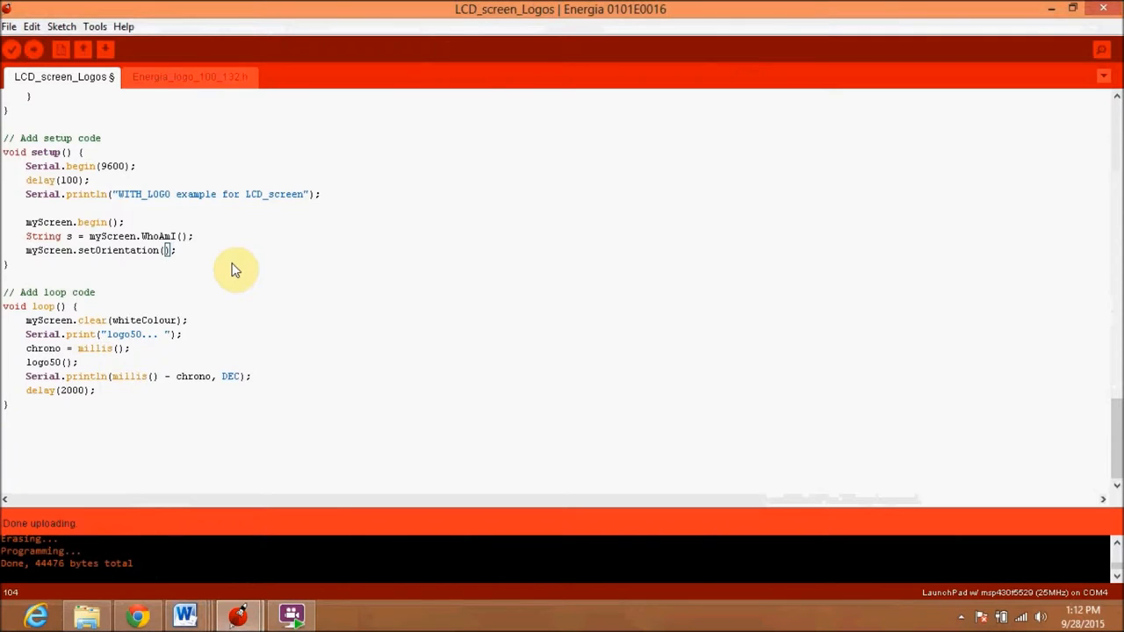
type("2")
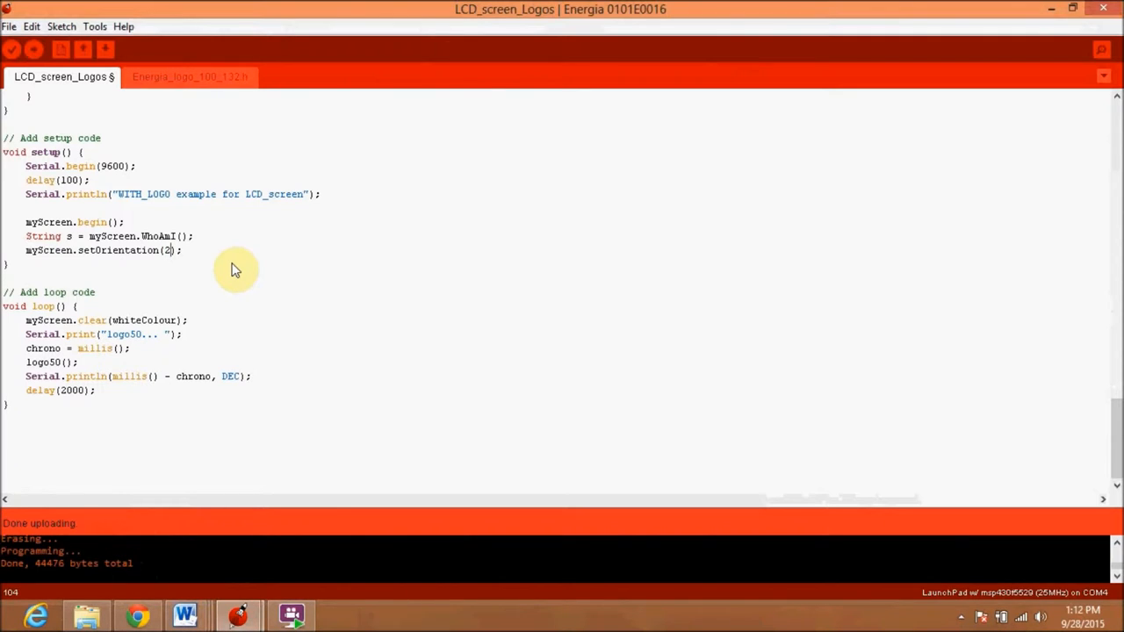
mouse_move(42, 327)
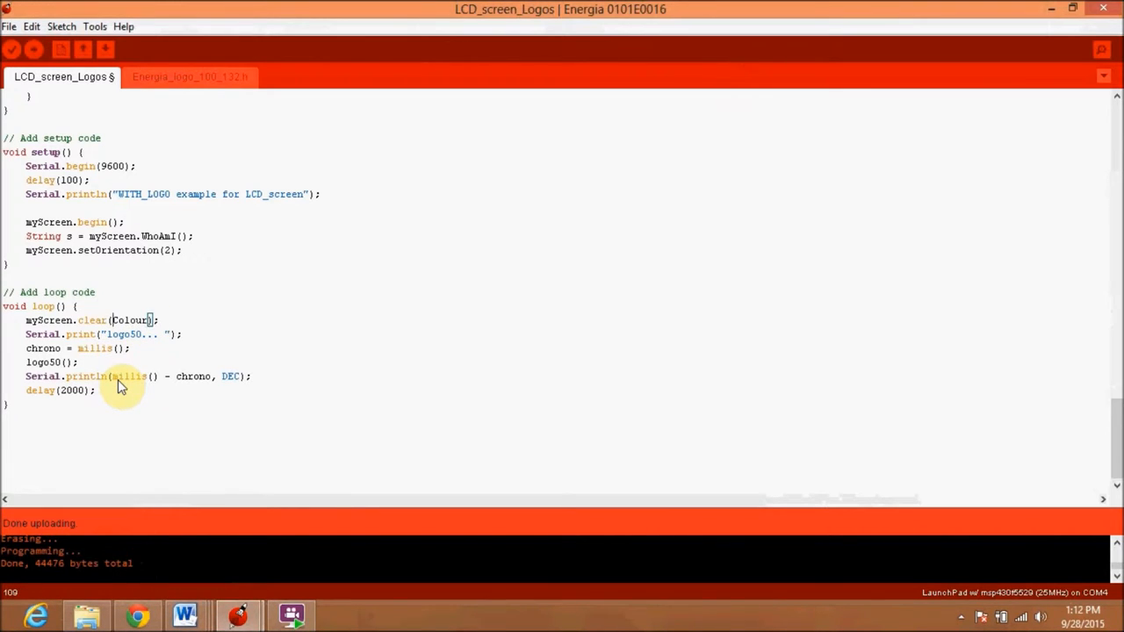
type("orange")
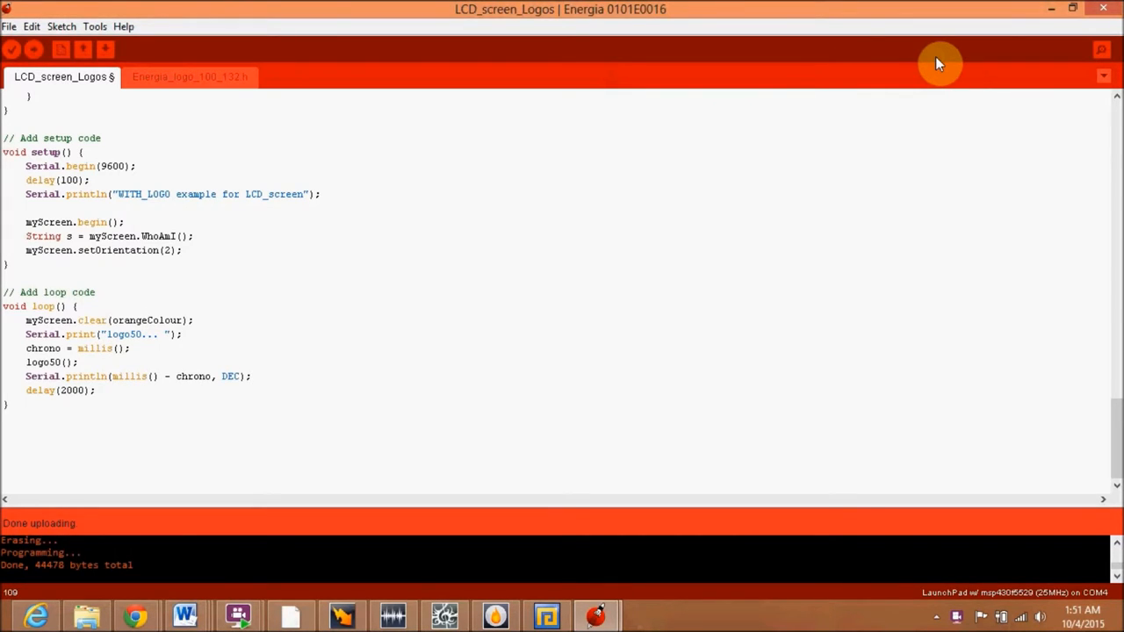
mouse_move(462, 184)
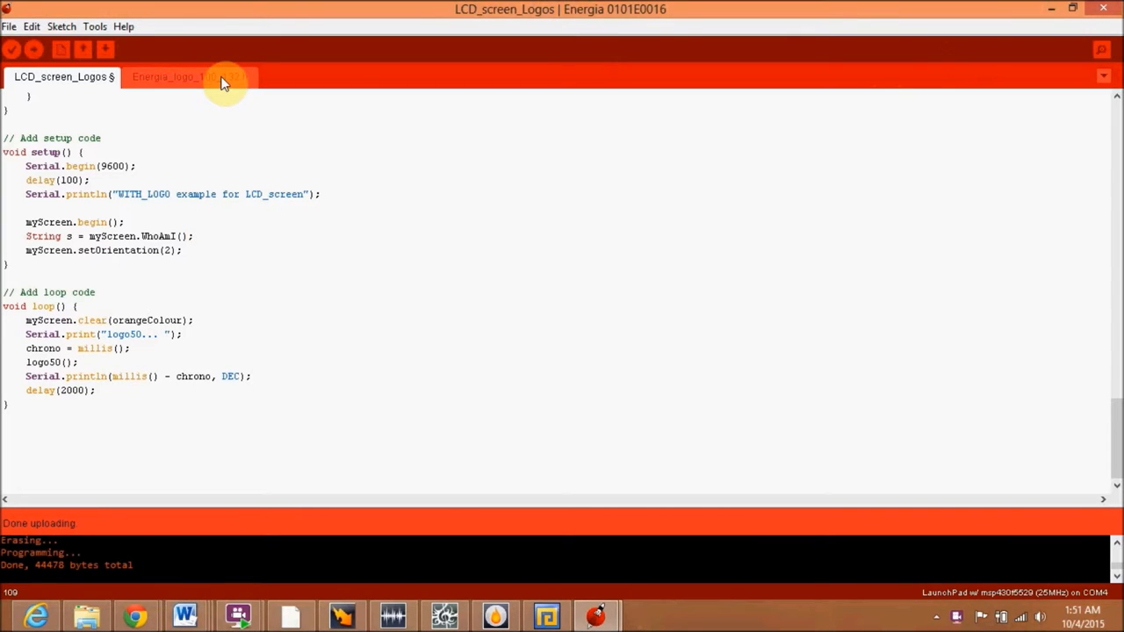
left_click(188, 77)
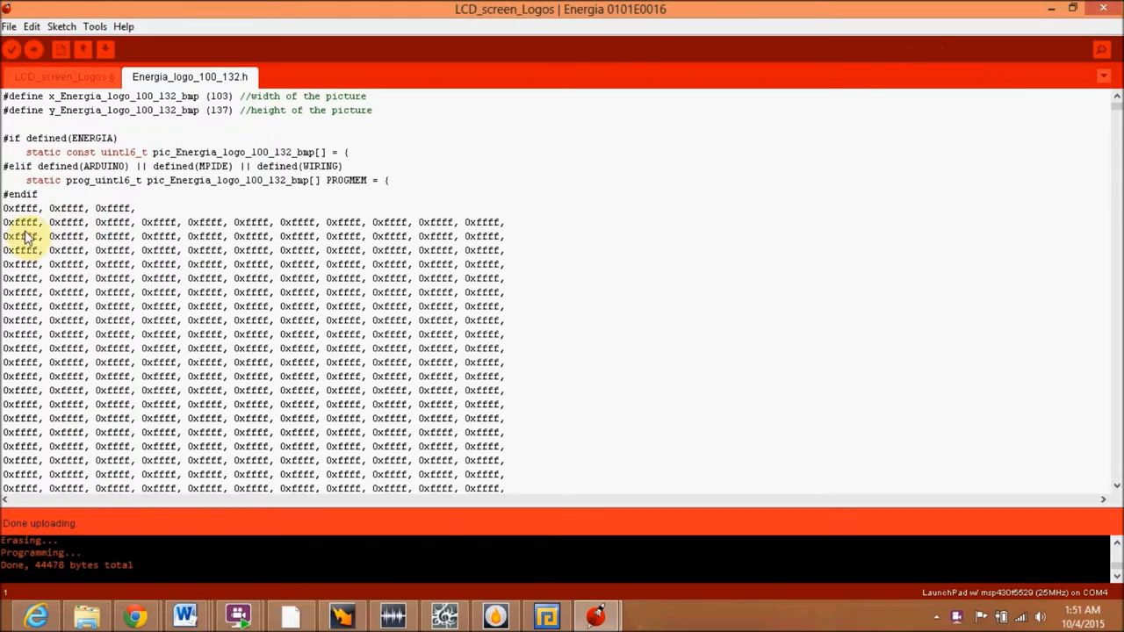
mouse_move(412, 313)
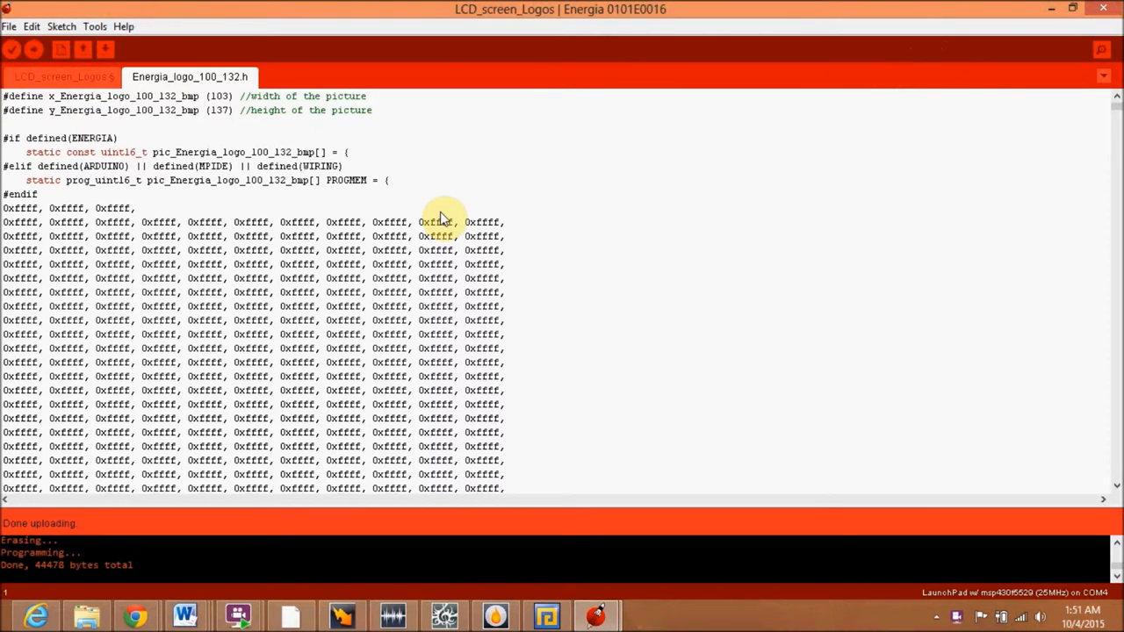
mouse_move(872, 419)
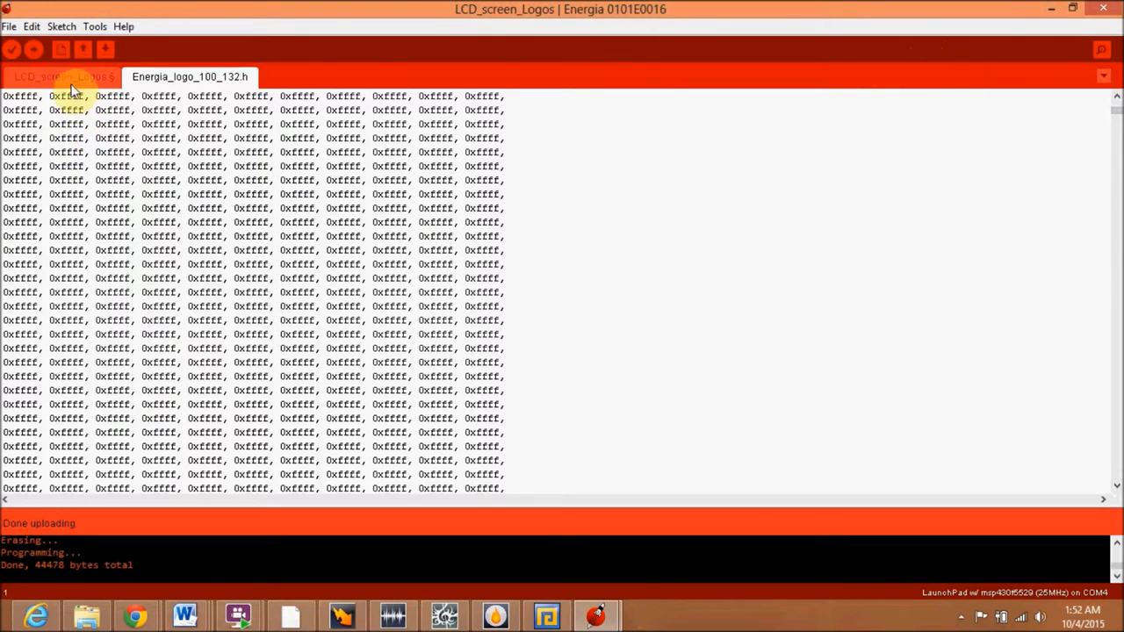
left_click(61, 77)
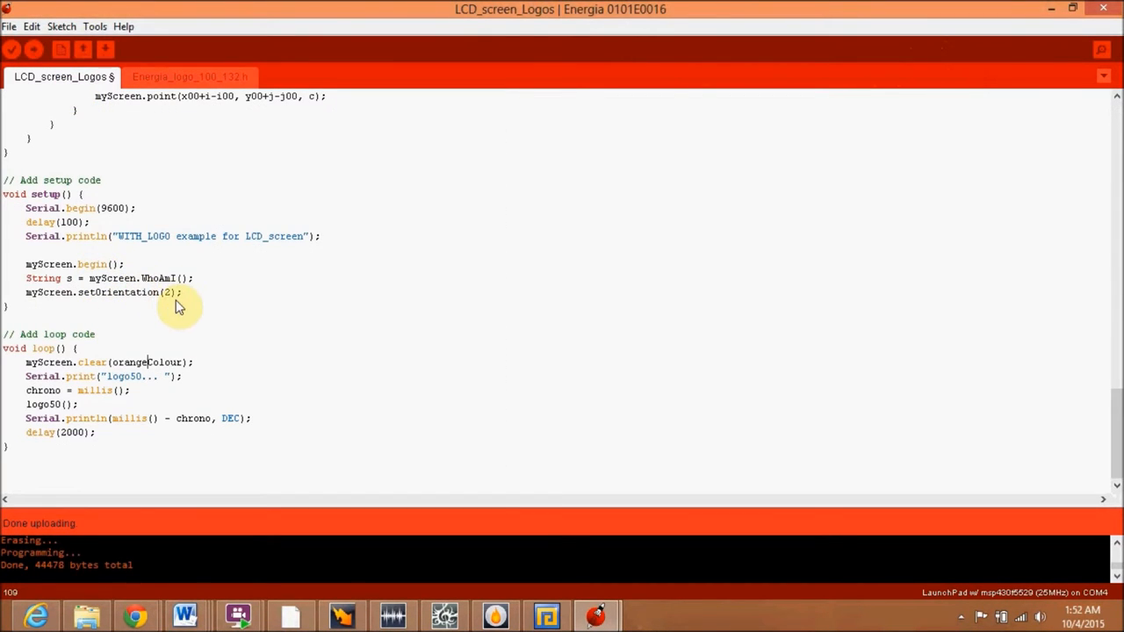